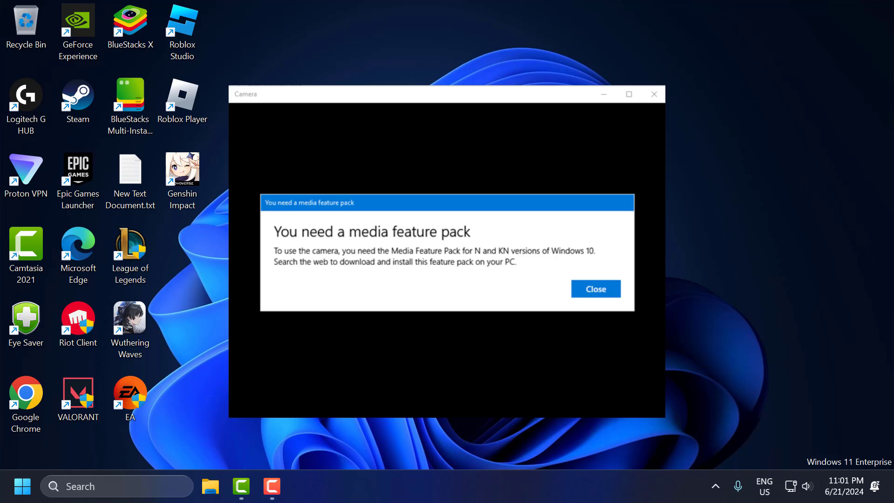
Step: Dismiss the 'You need a media feature pack' warning in Camera
left_click(594, 288)
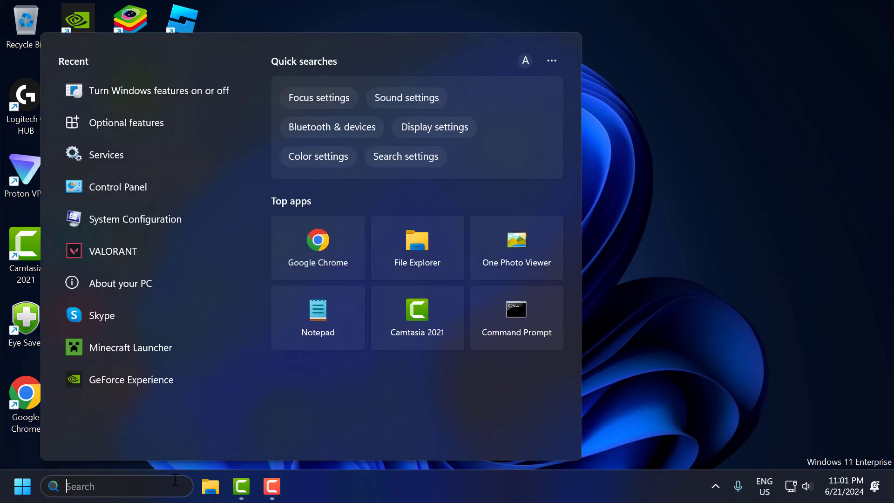
Step: Find Windows Features, tick the Media Features checkbox and confirm with OK
type("turn windows features on c")
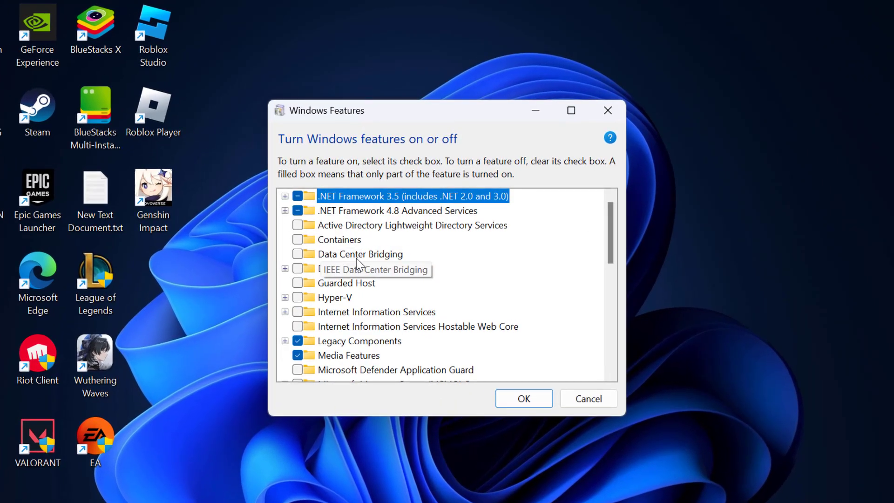
scroll("down", 3)
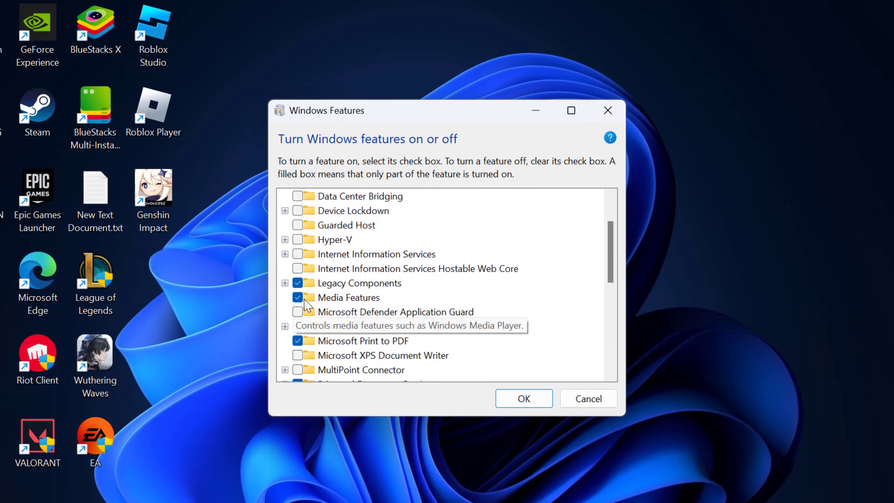
left_click(348, 297)
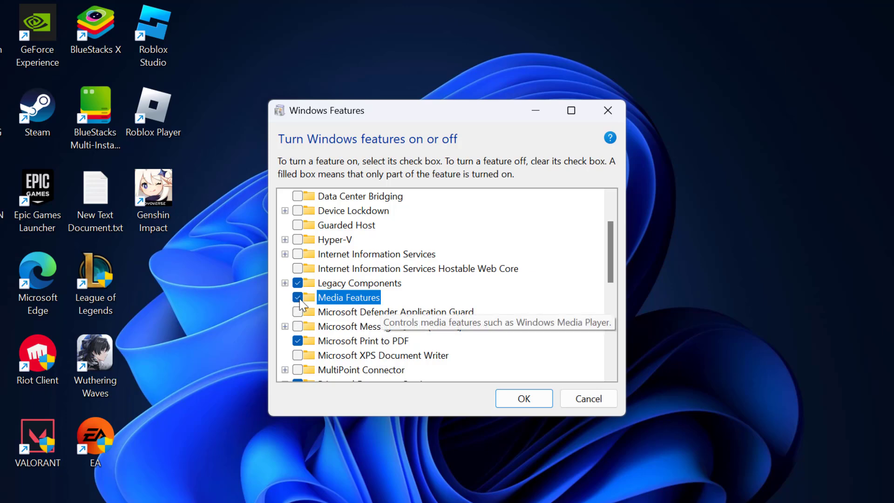
left_click(587, 397)
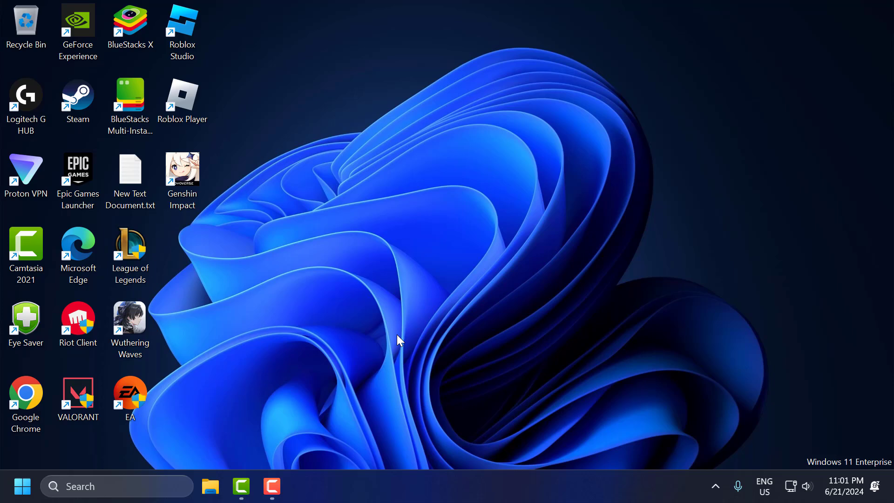
Step: Search 'optional features' and go to the Optional features settings page
left_click(113, 486)
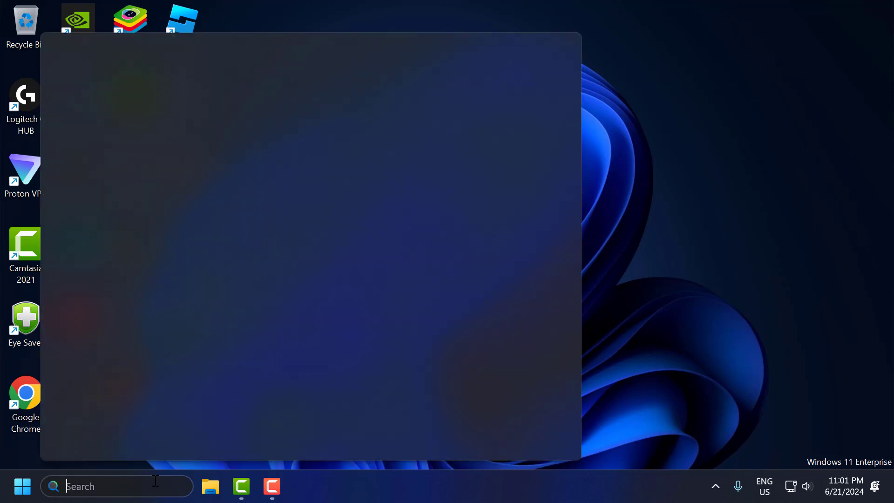
type("optional features")
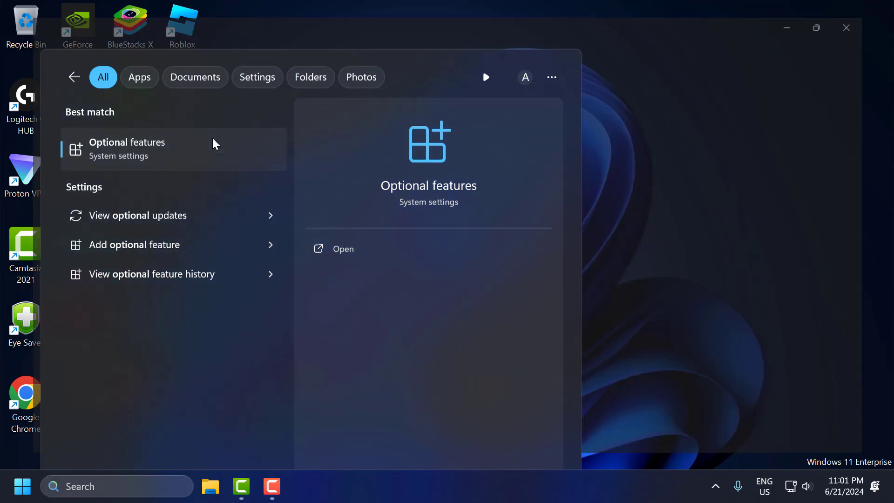
left_click(127, 149)
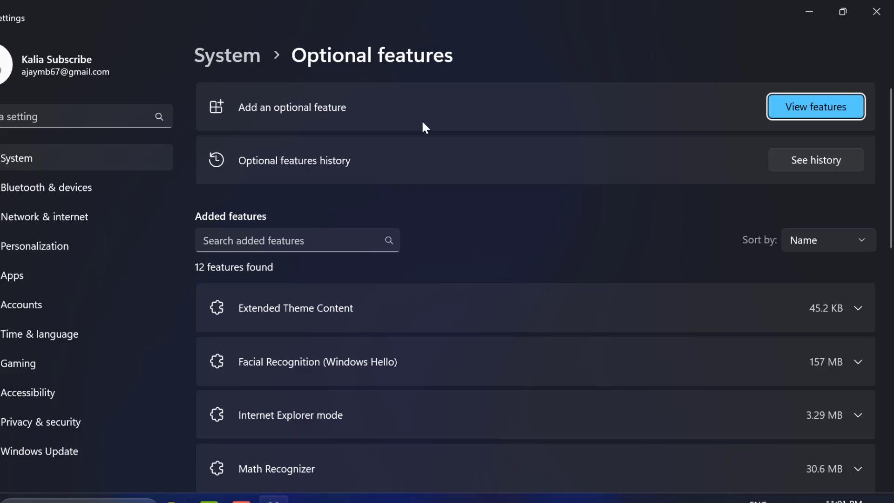
Step: View available optional features, filter by 'media' and select Windows Media Player Legacy (App)
left_click(816, 106)
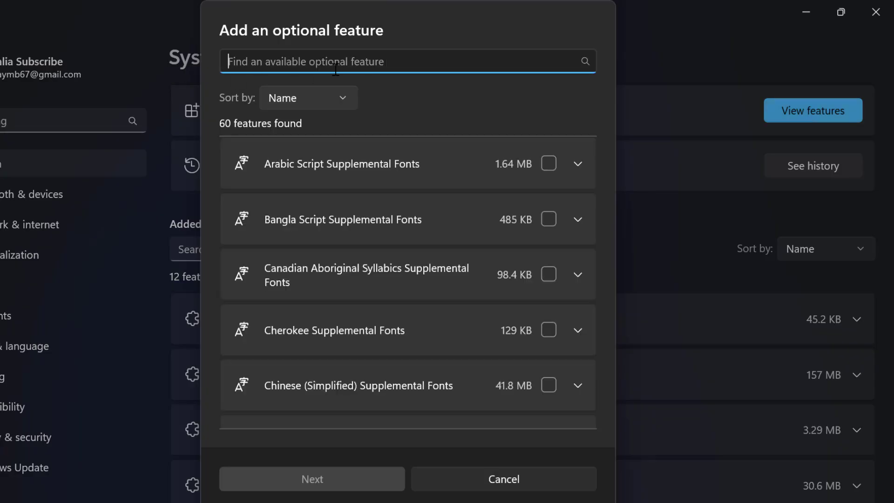
type("m")
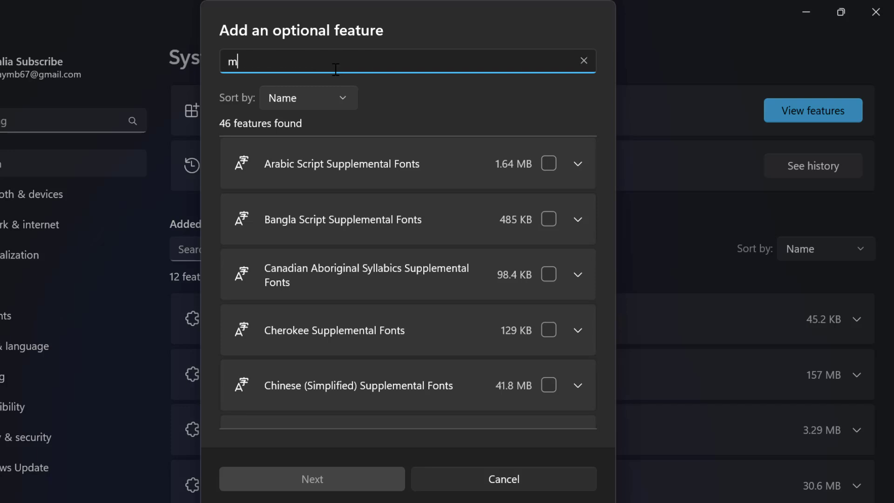
type("edia f")
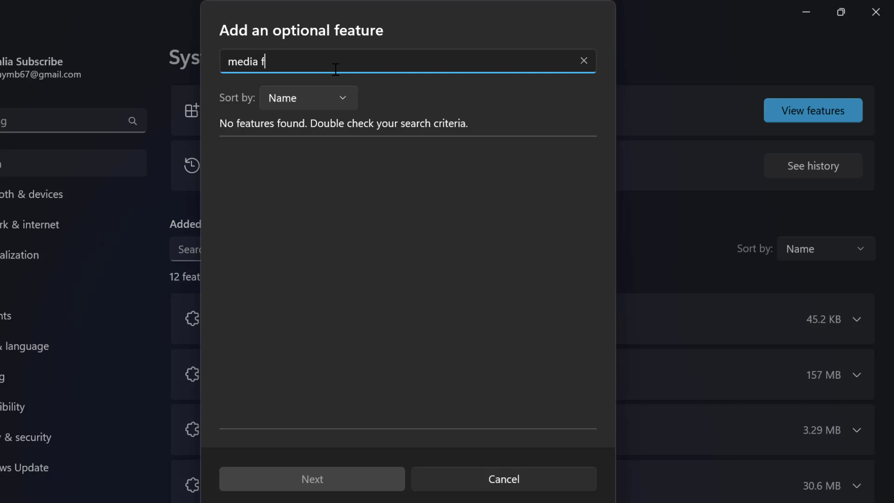
type("eature")
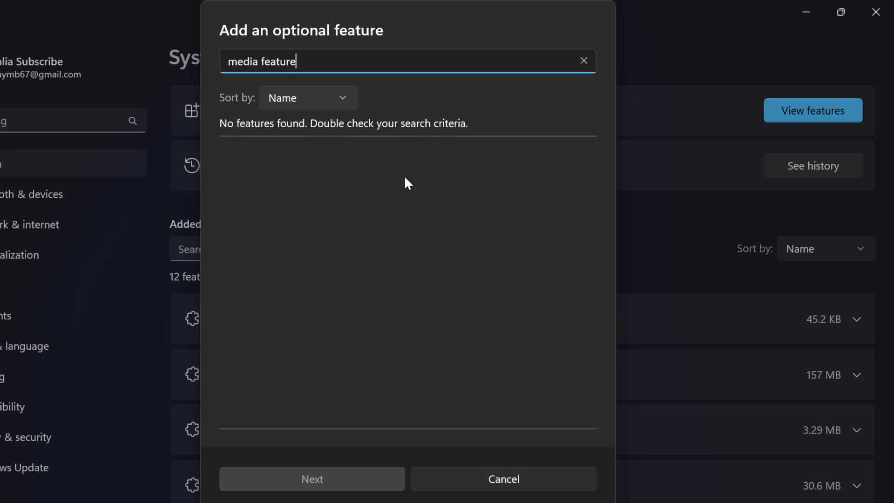
mouse_move(375, 113)
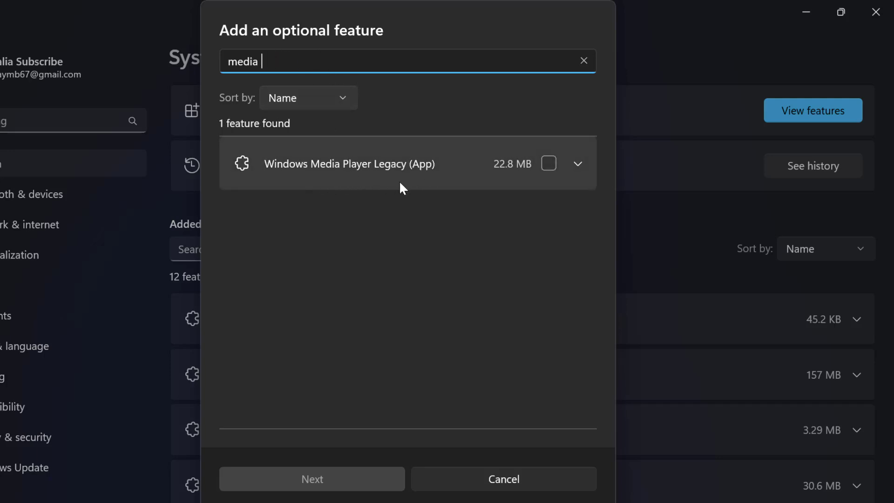
mouse_move(370, 194)
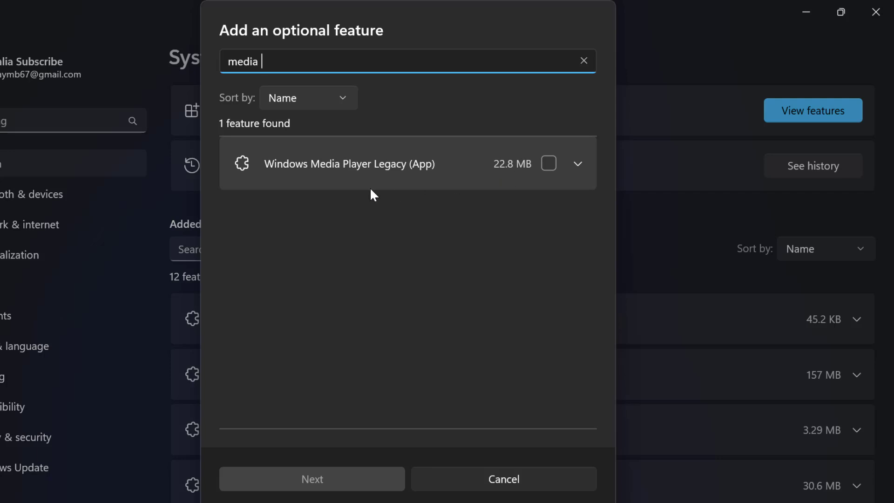
mouse_move(319, 258)
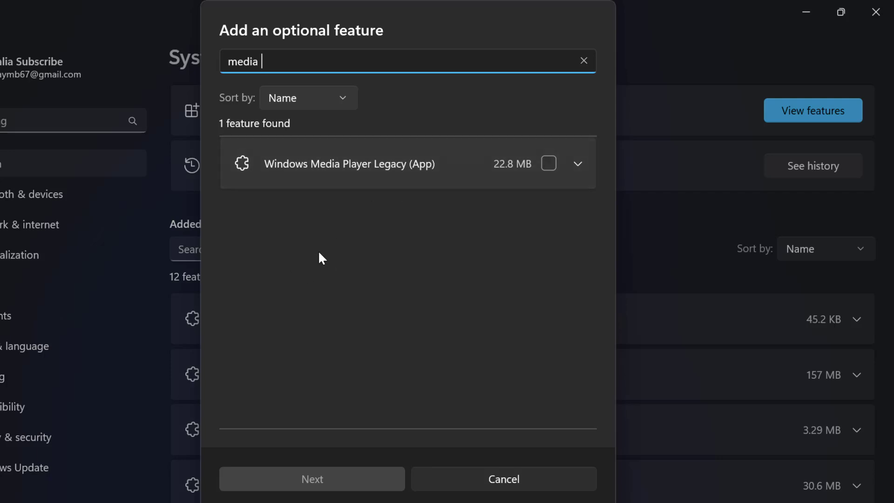
left_click(547, 164)
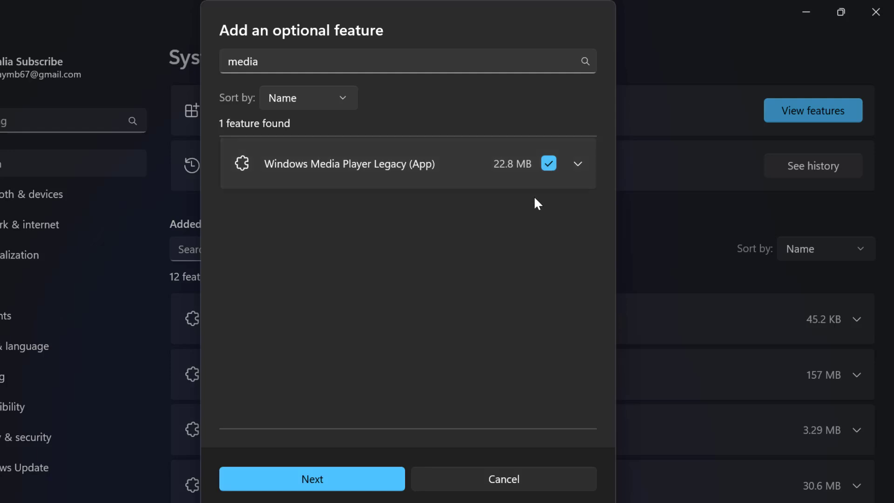
Step: Proceed with Next and Add to begin installing Windows Media Player Legacy (App)
left_click(311, 479)
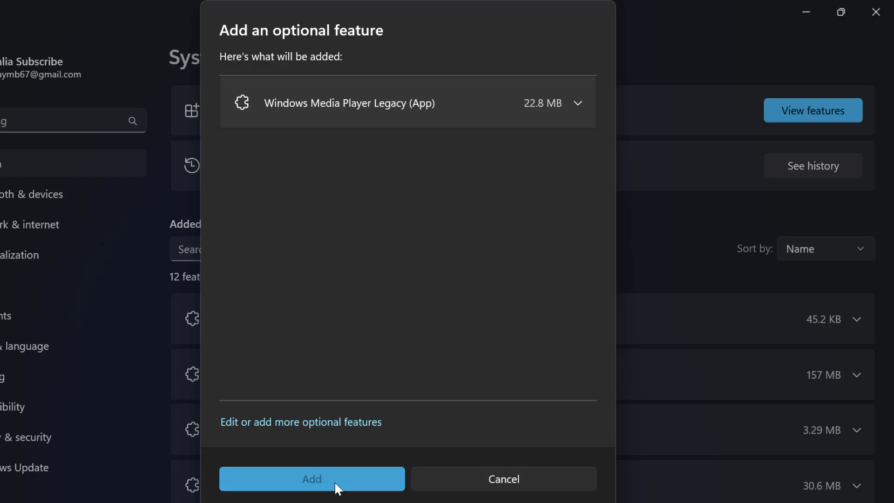
left_click(311, 478)
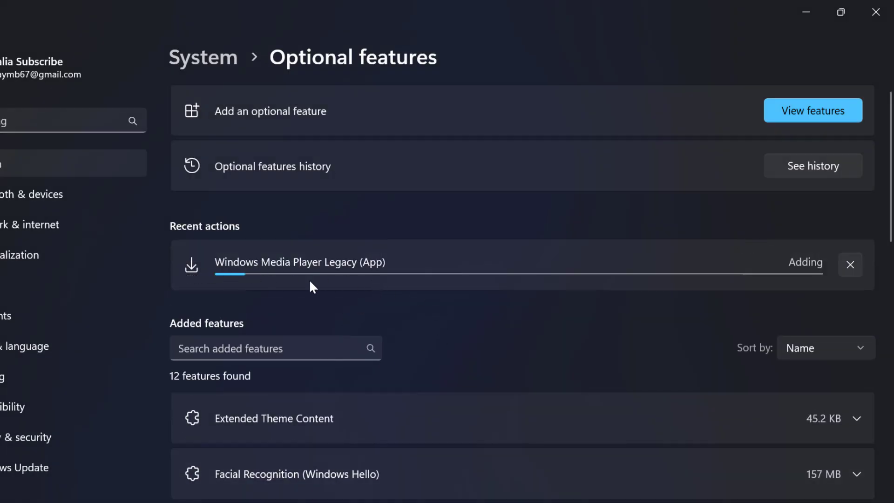
mouse_move(228, 279)
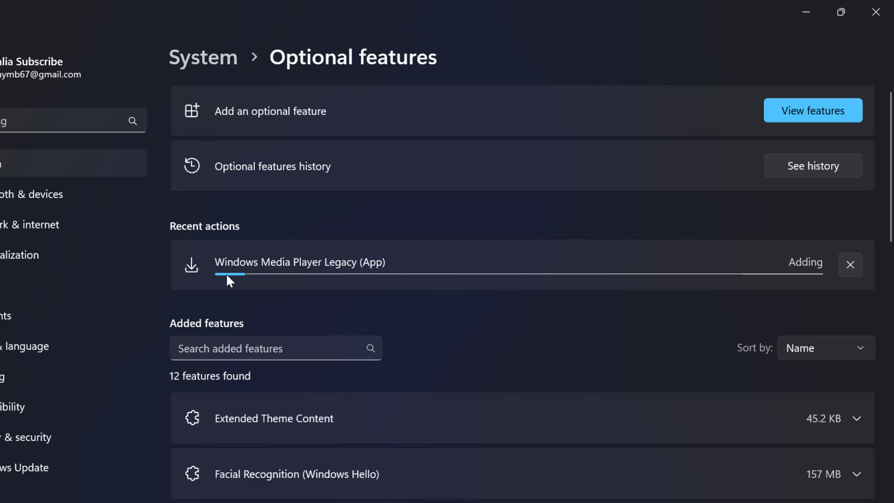
mouse_move(343, 281)
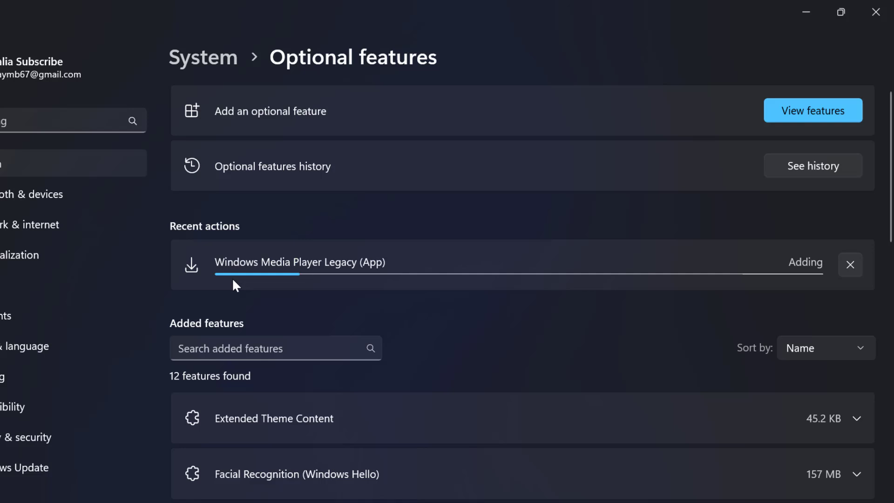
mouse_move(510, 292)
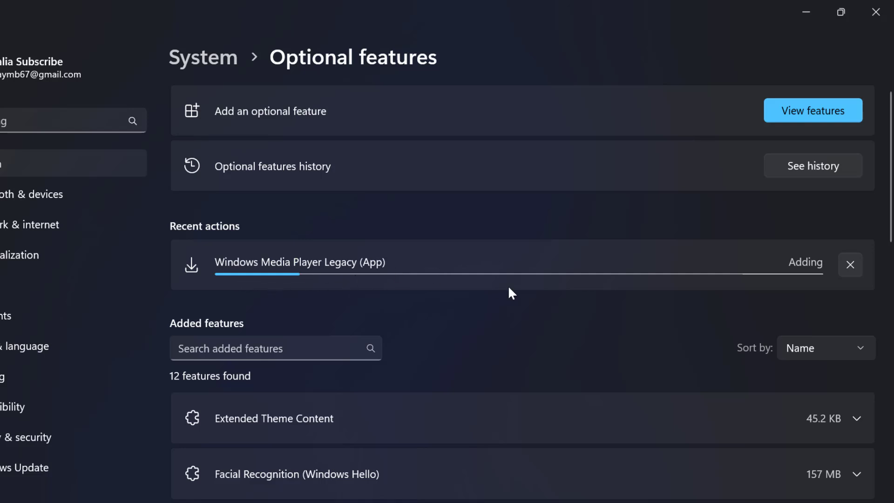
mouse_move(401, 286)
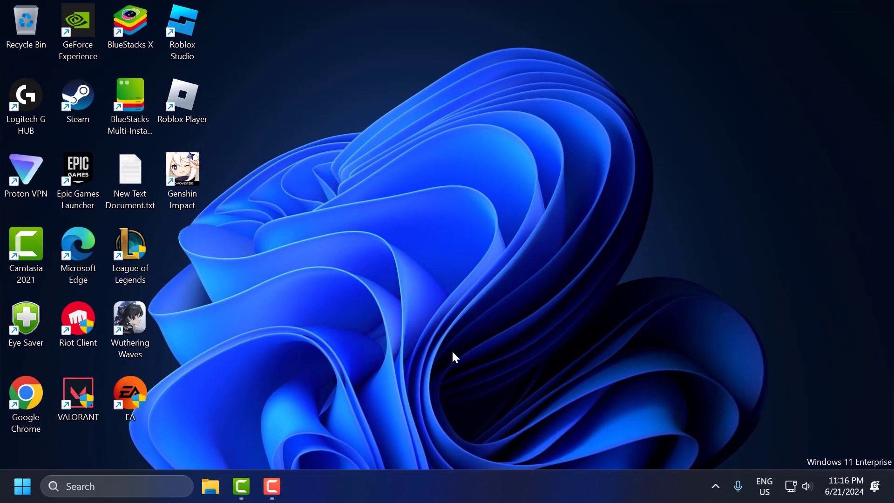
mouse_move(449, 368)
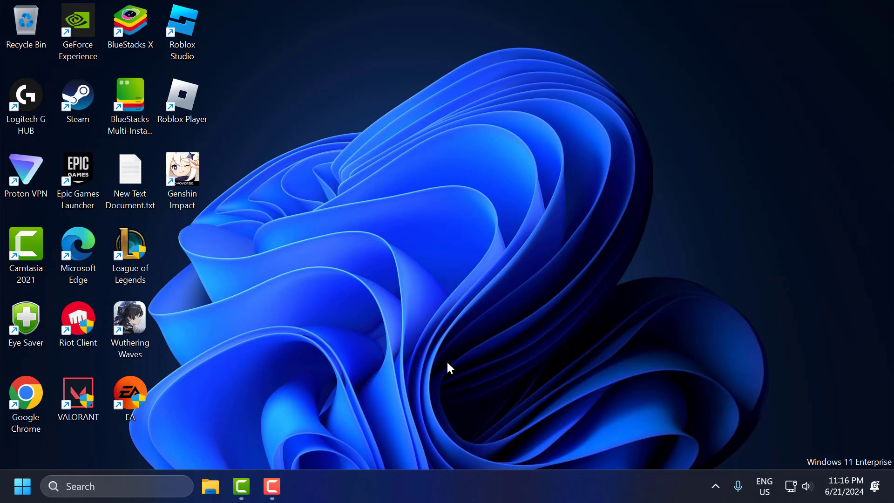